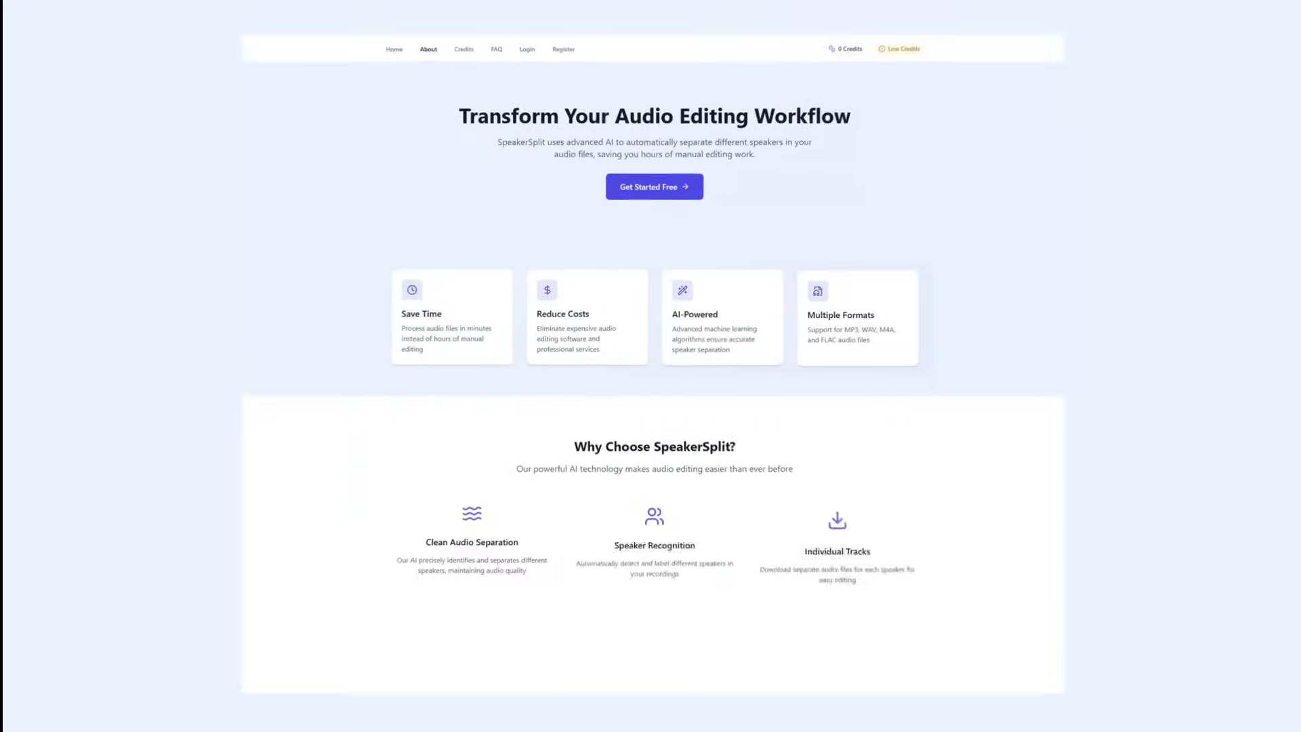
- Review the credit packages, then return to Home with Nguyen-pod.wav (58.65 MB) attached
left_click(464, 48)
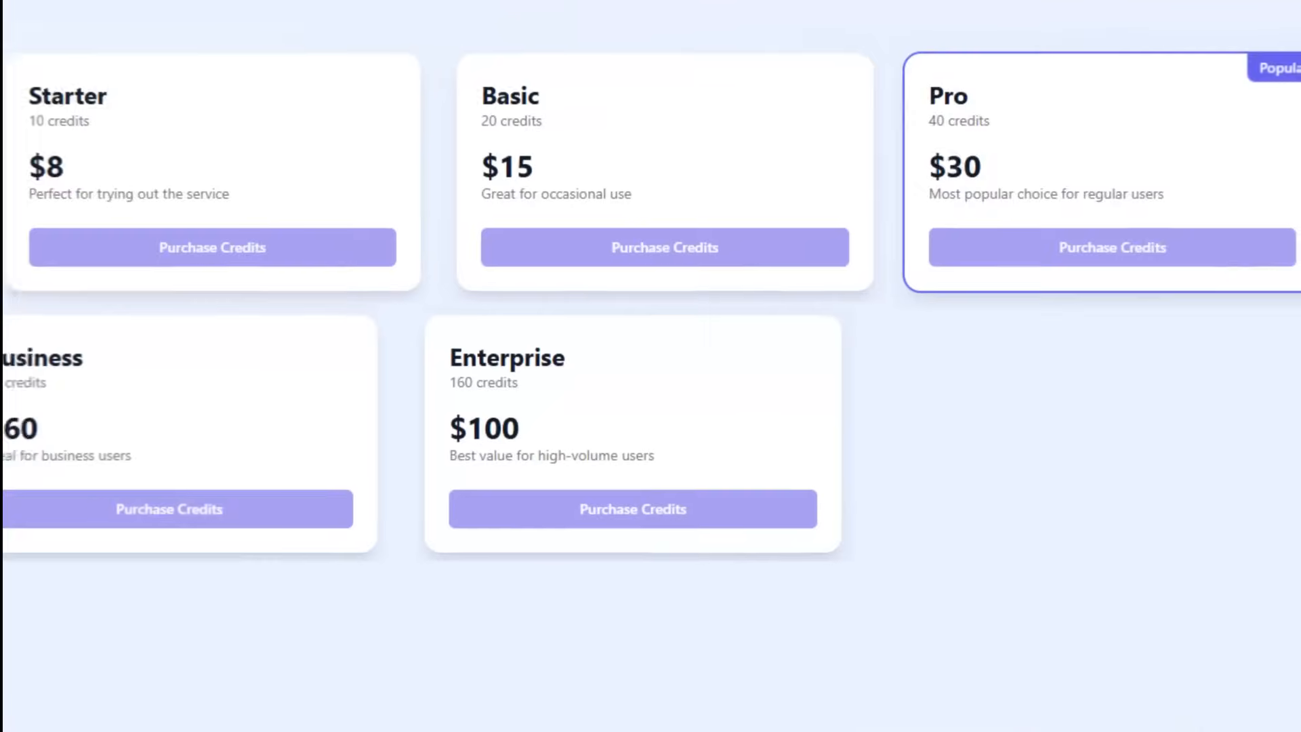
left_click(239, 76)
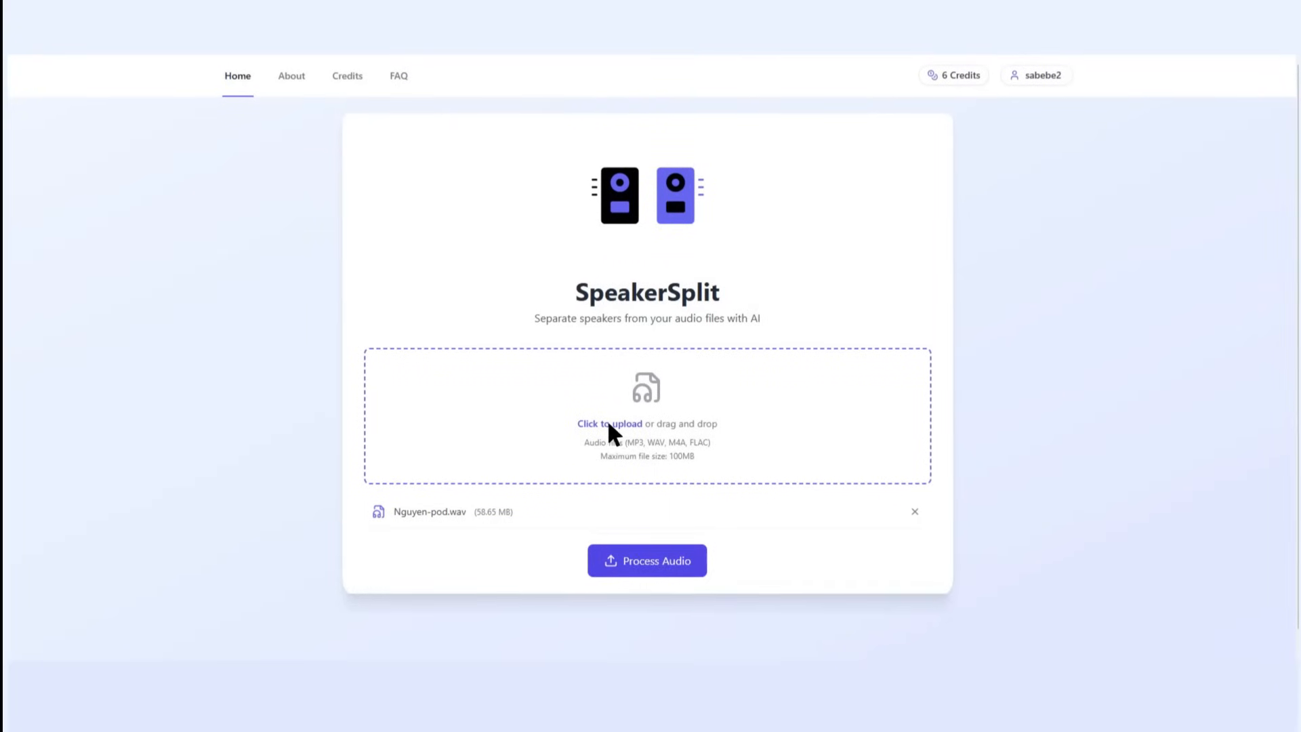
- Process Nguyen-pod.wav into Speaker A and Speaker B tracks with a speaker-labelled transcript
left_click(646, 560)
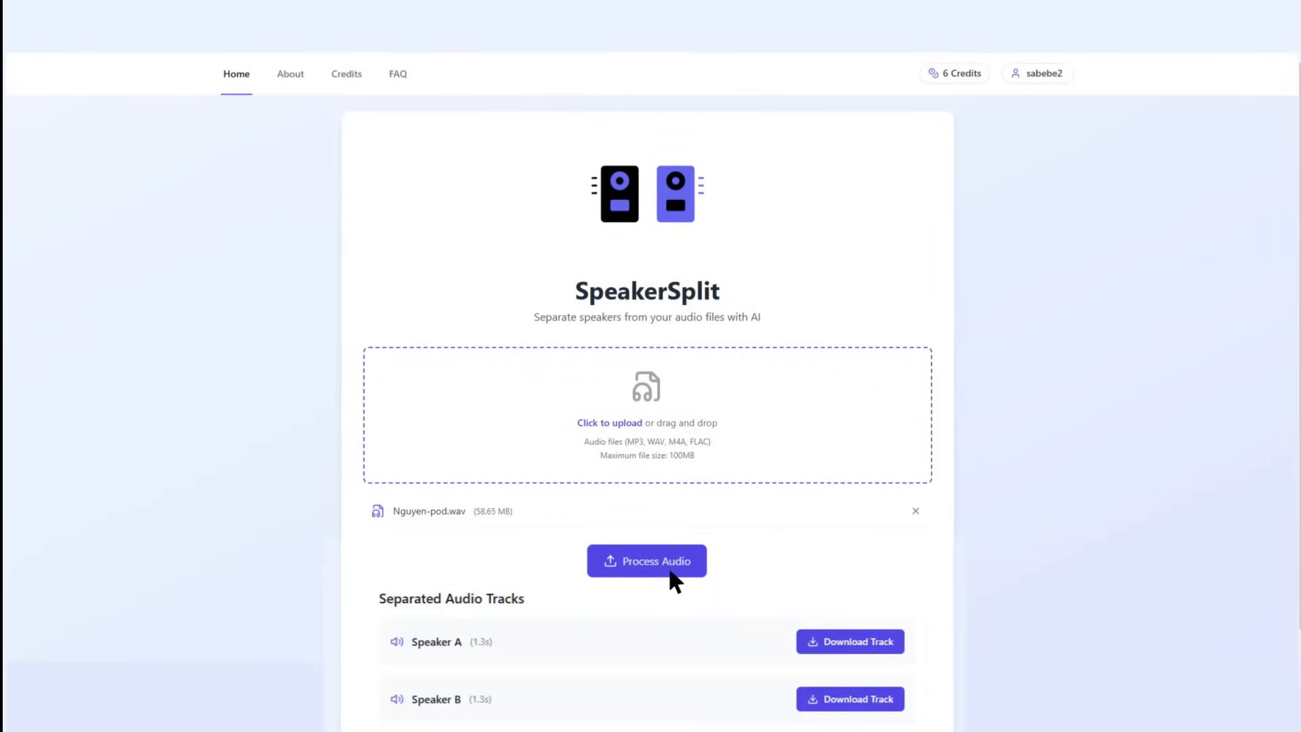
scroll("down", 3)
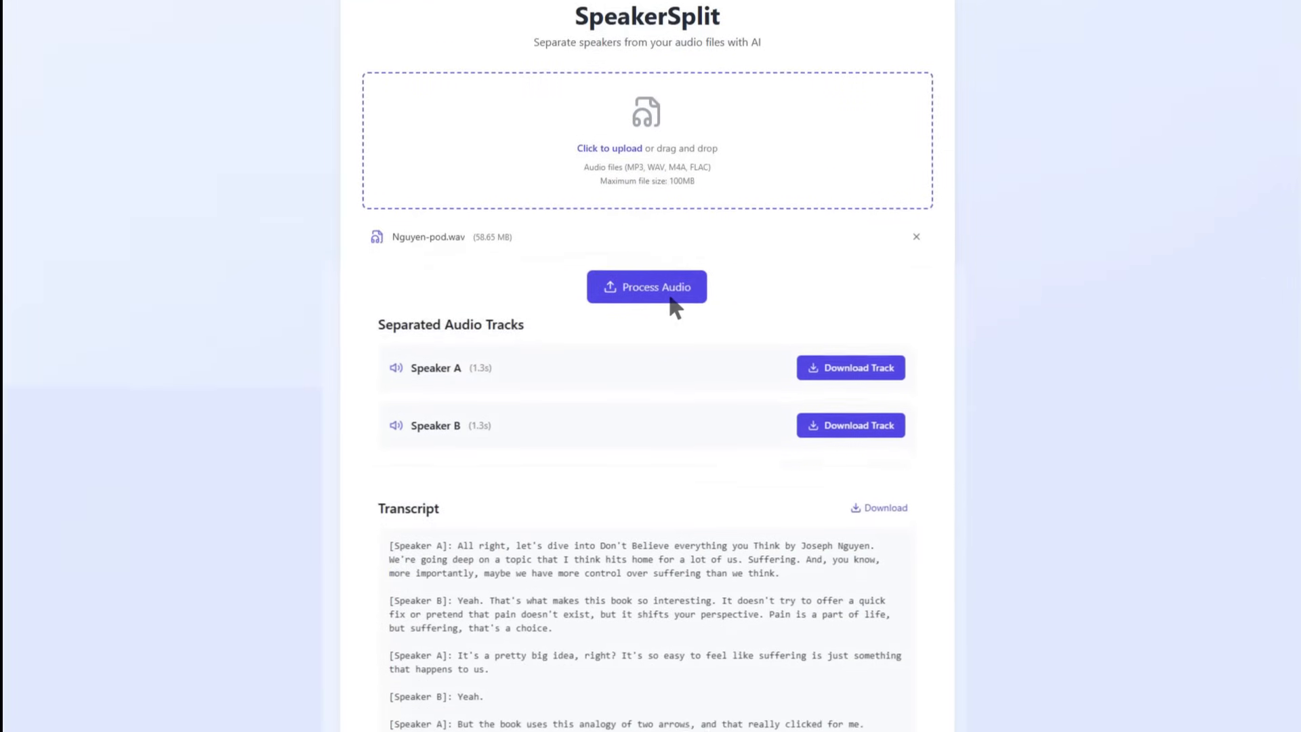
scroll("down", 3)
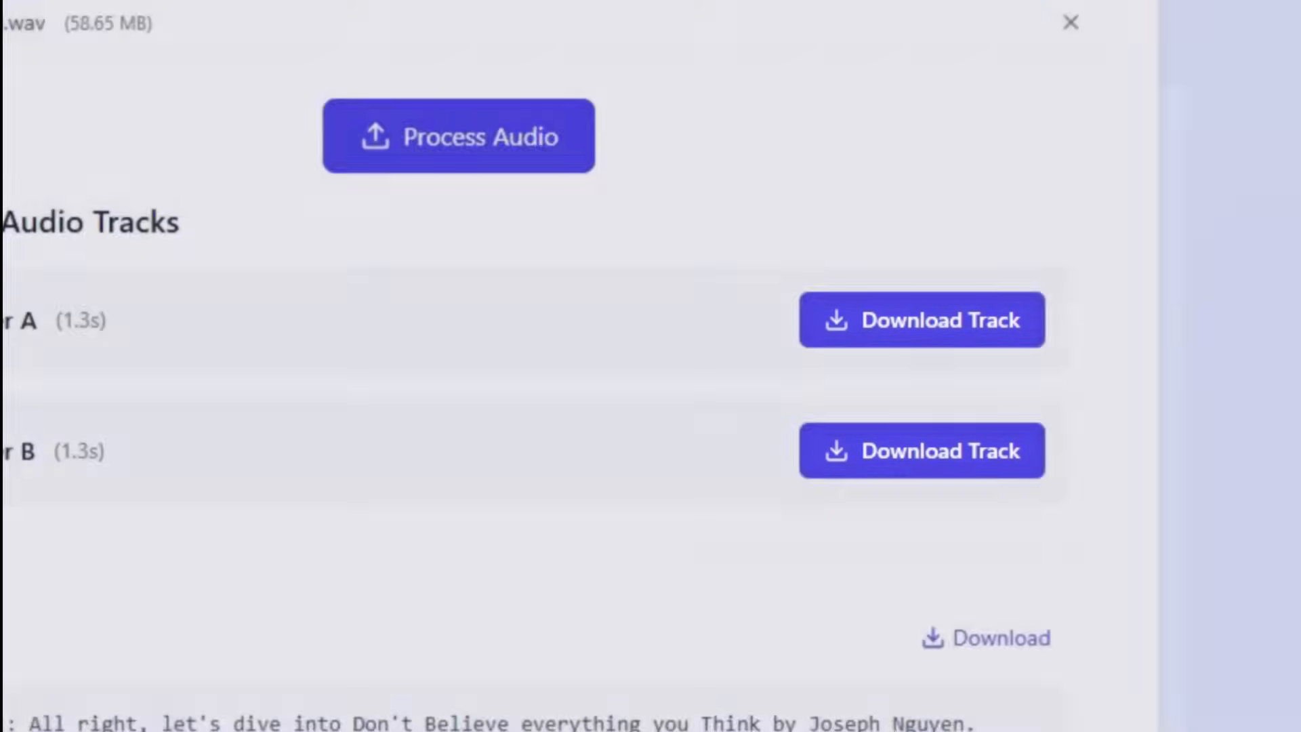
scroll("down", 3)
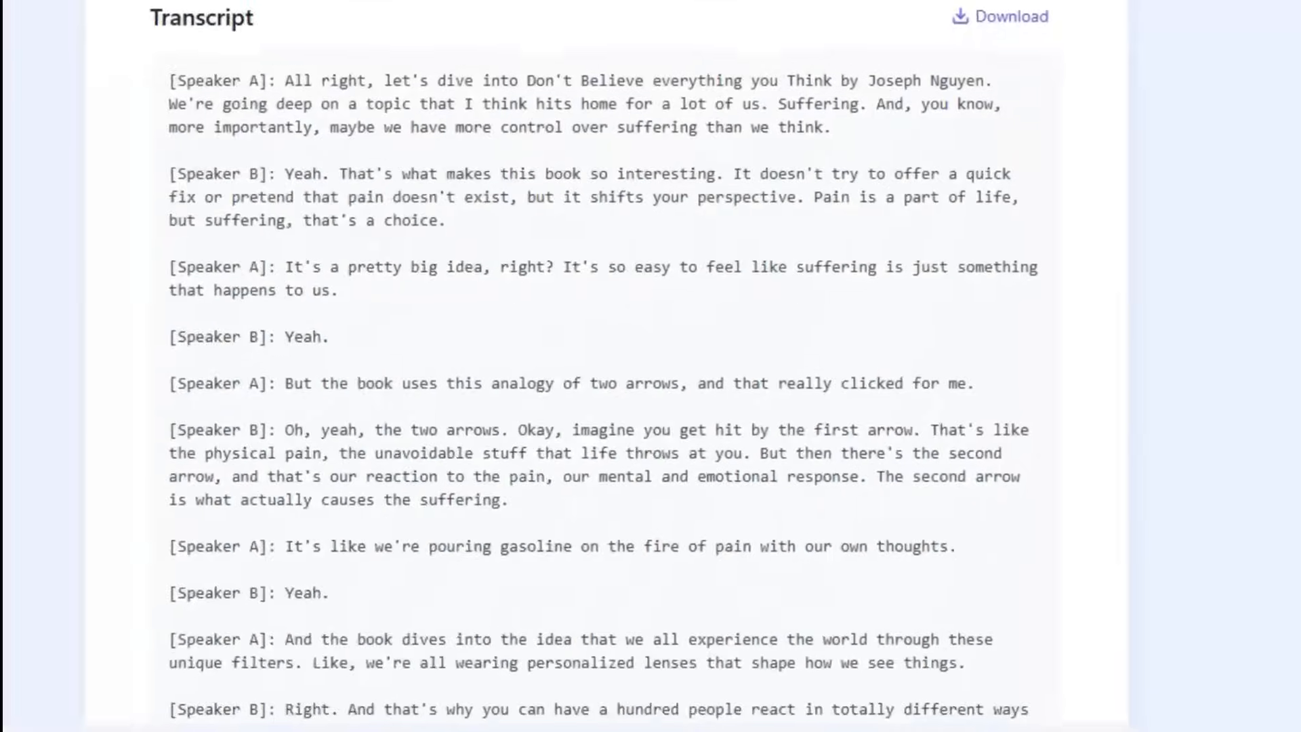
scroll("up", 3)
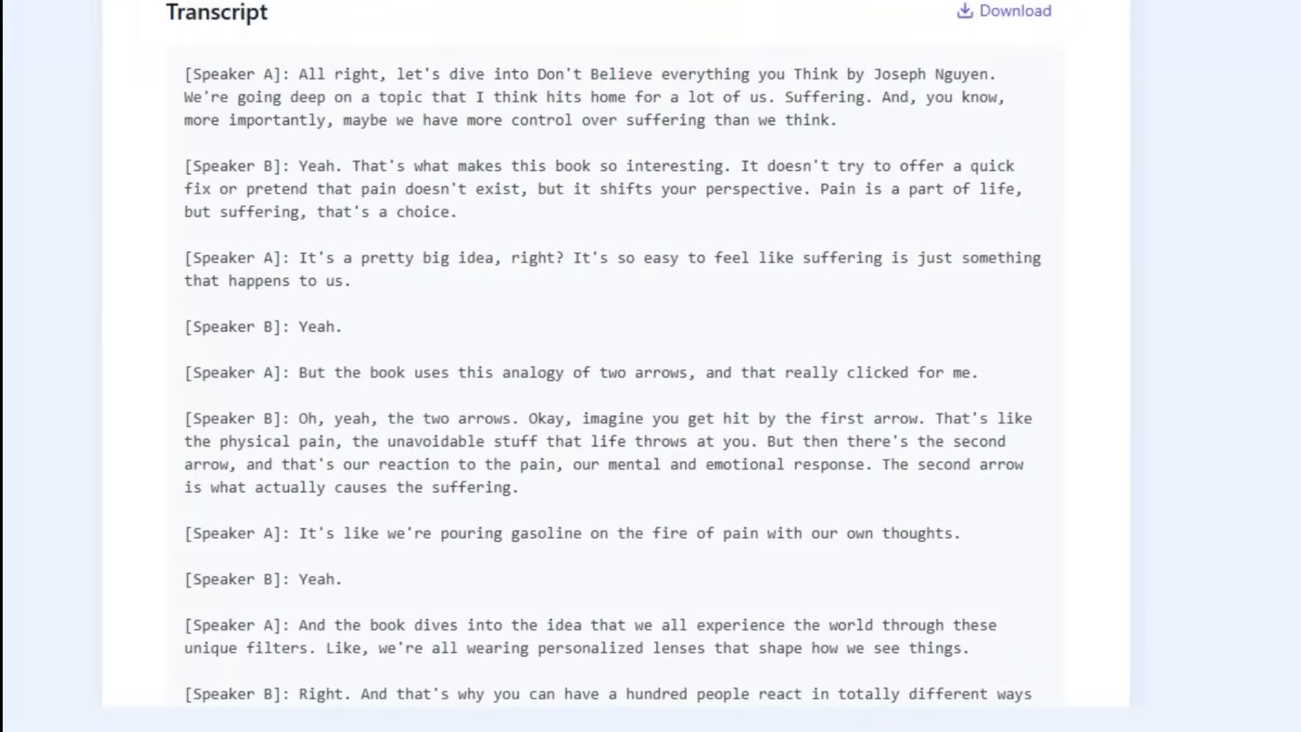